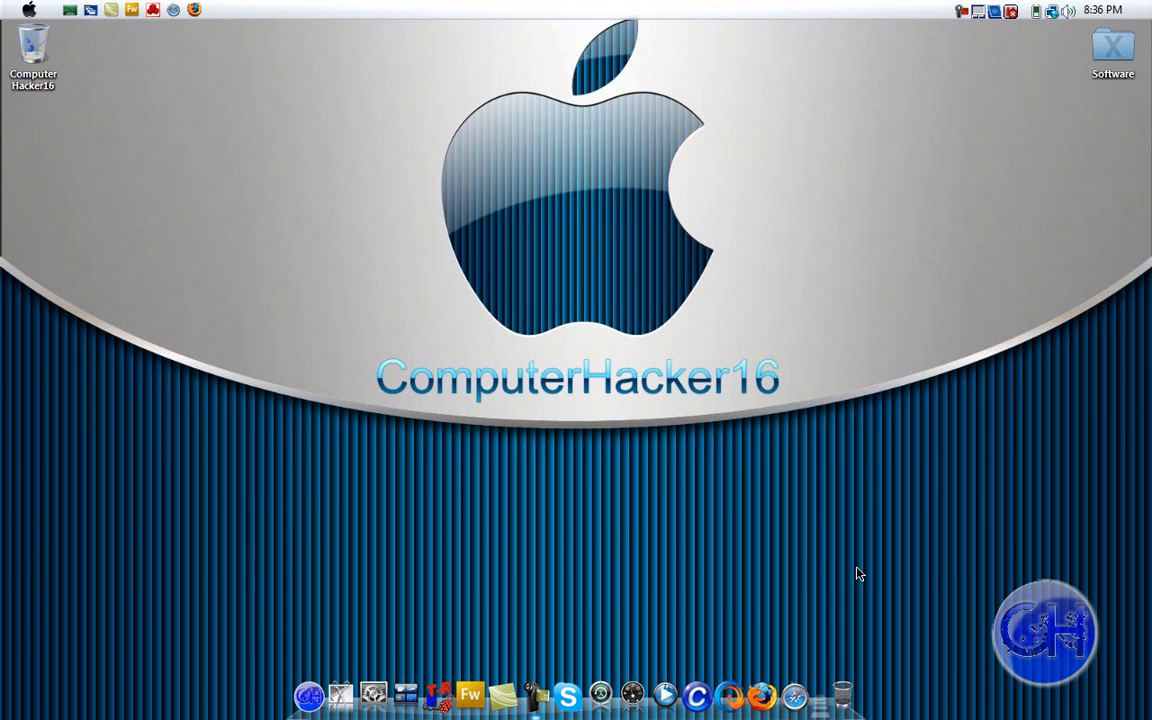
mouse_move(735, 512)
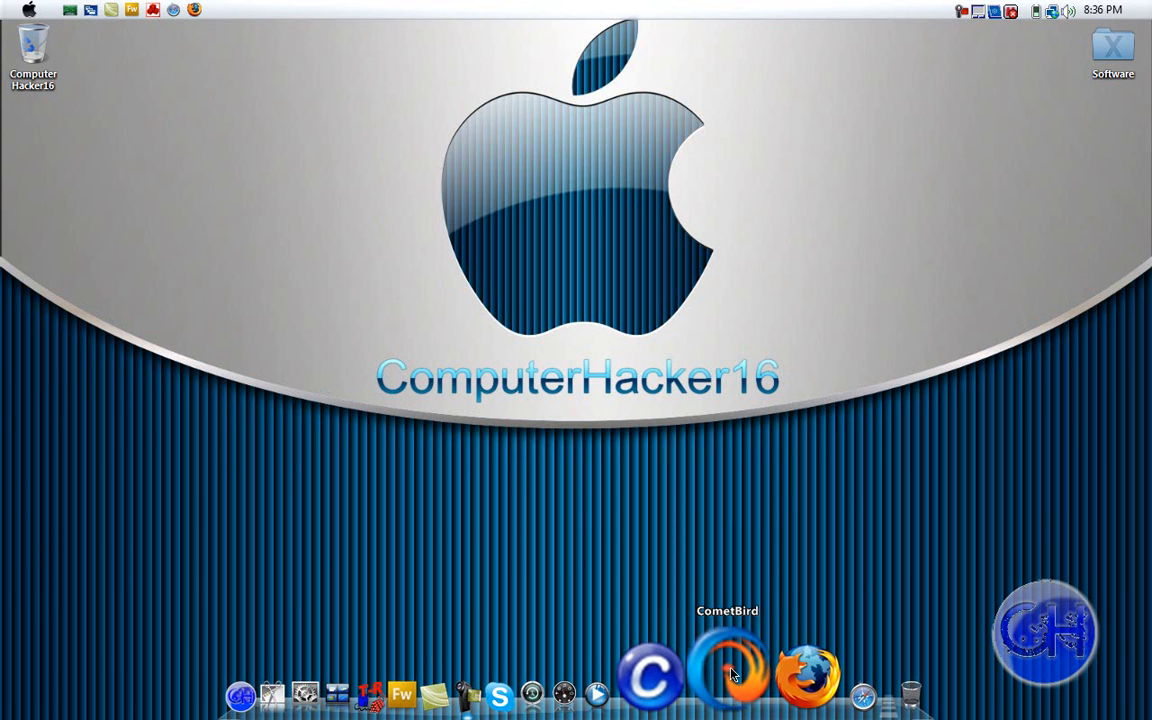
mouse_move(742, 629)
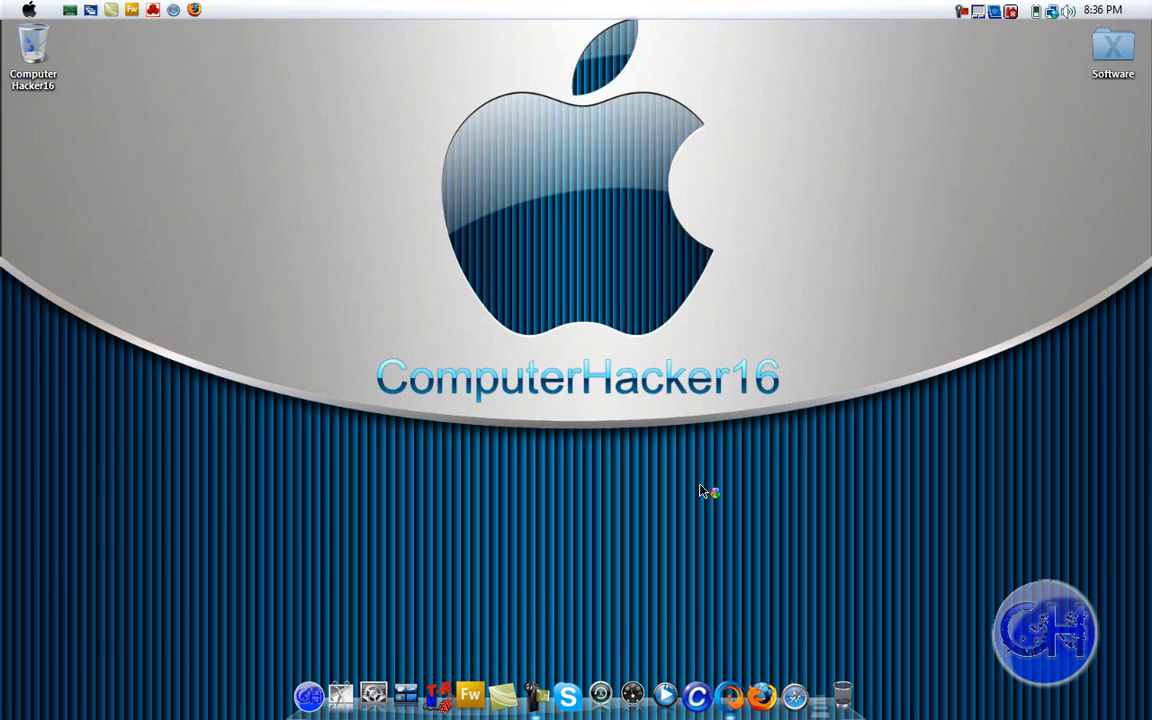
mouse_move(705, 567)
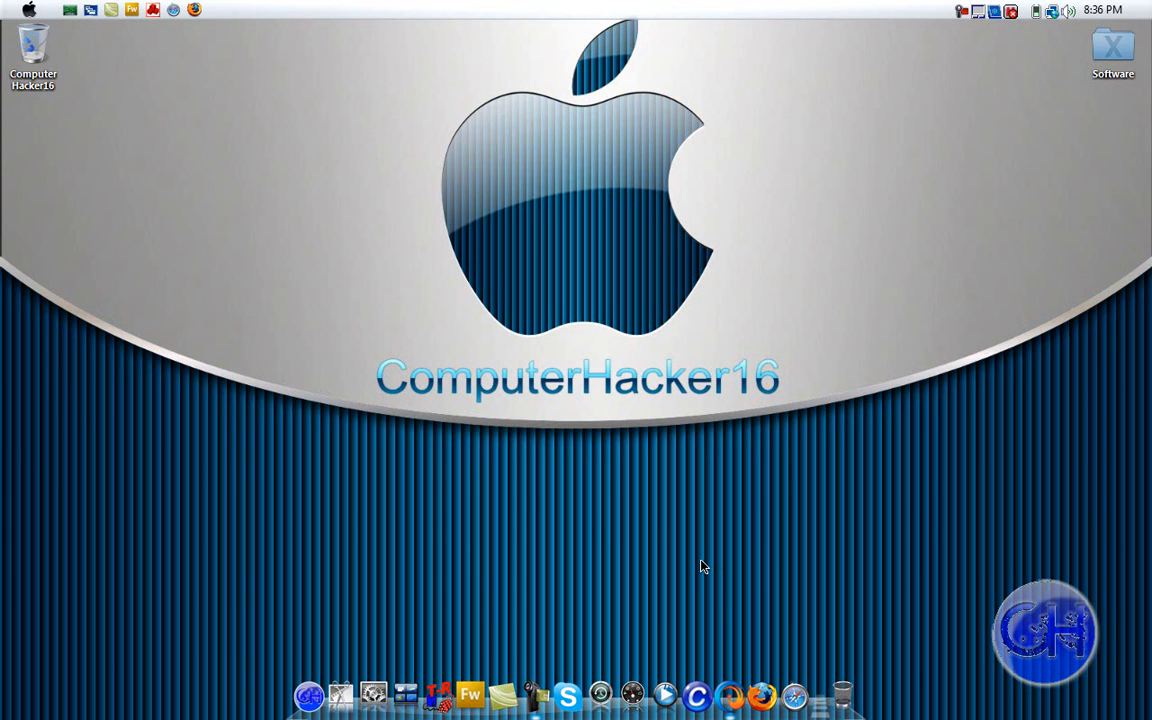
Launch CometBird from the dock onto the YouTube home page and select the address bar
left_click(697, 694)
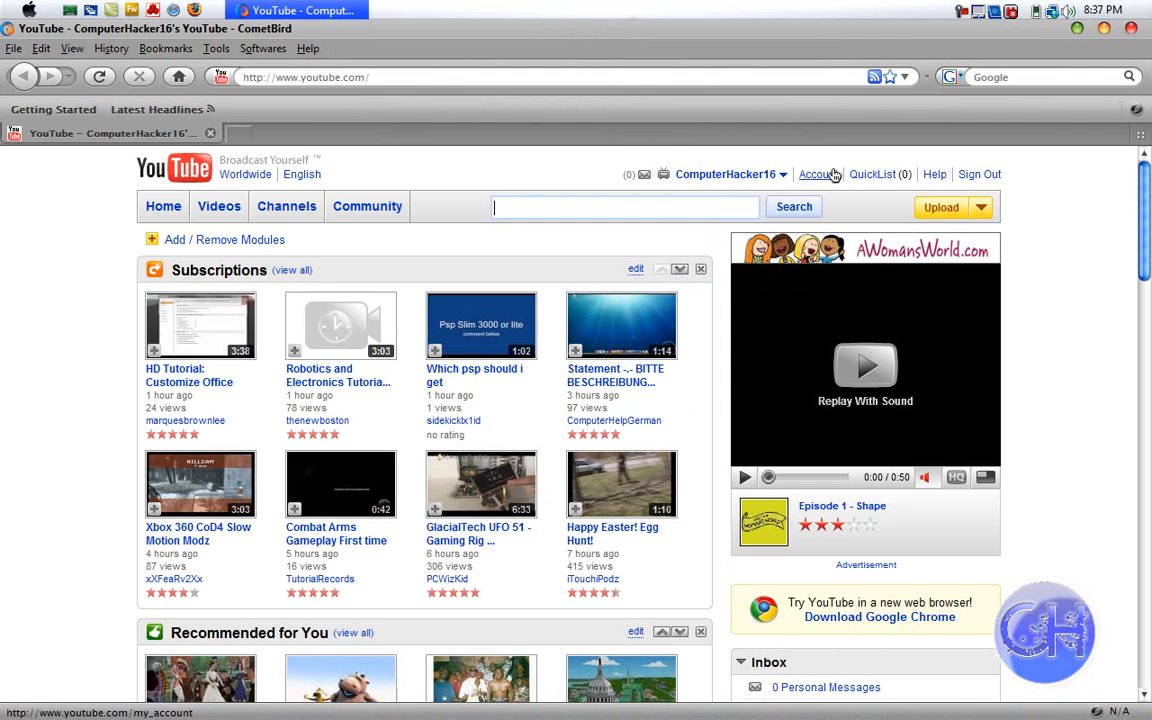
left_click(818, 174)
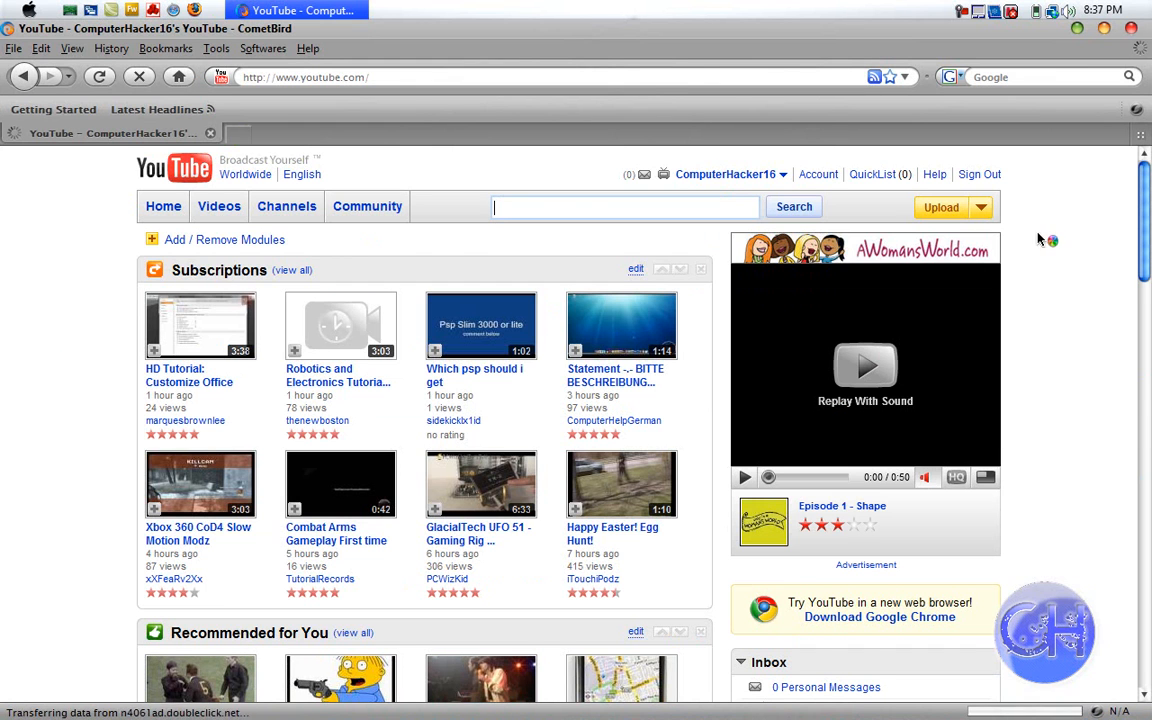
left_click(483, 77)
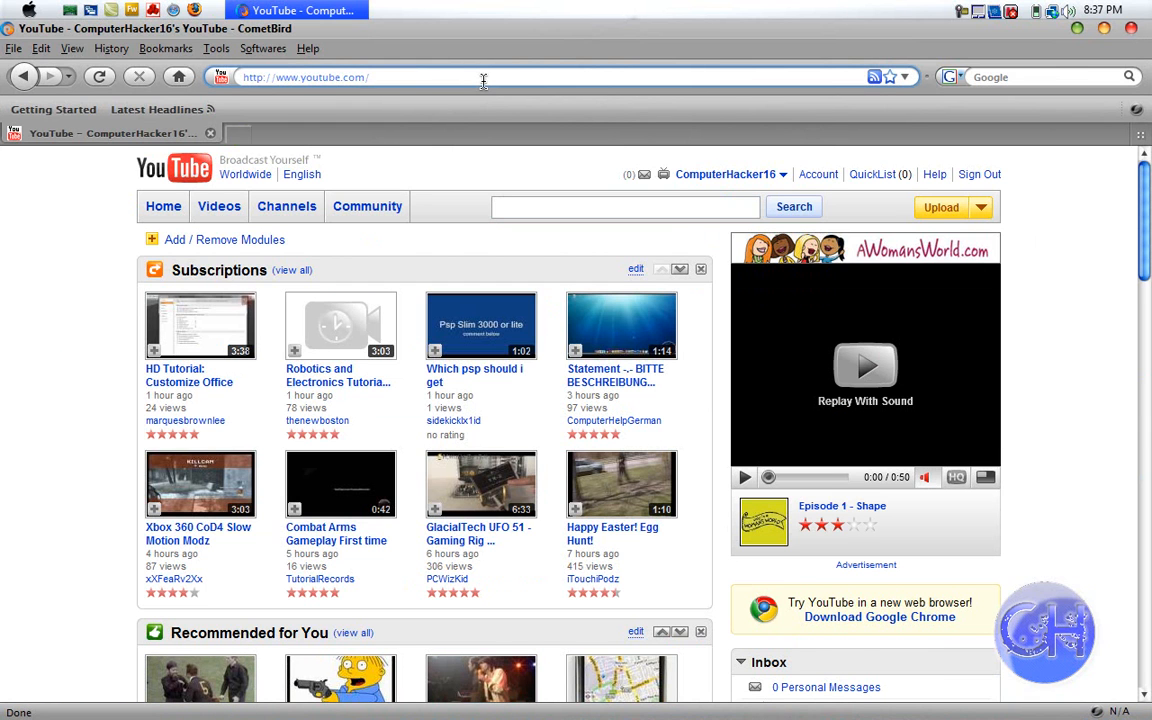
Navigate to google.com so the Google home page replaces YouTube
type("google.com")
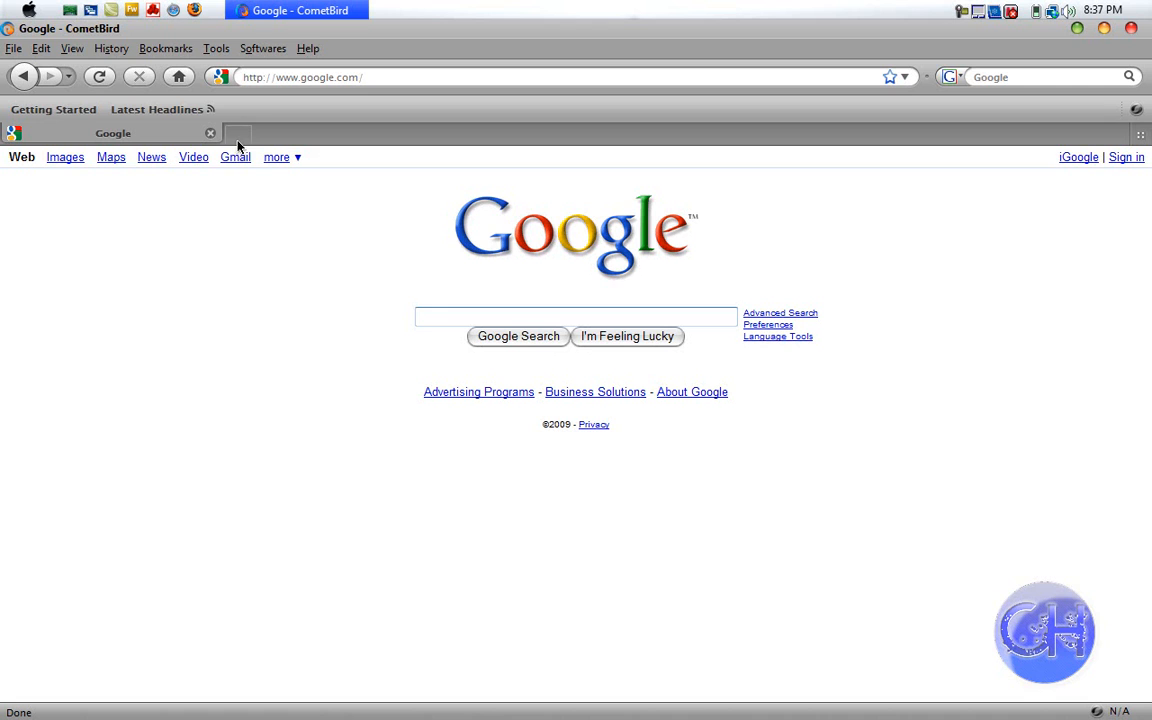
mouse_move(239, 143)
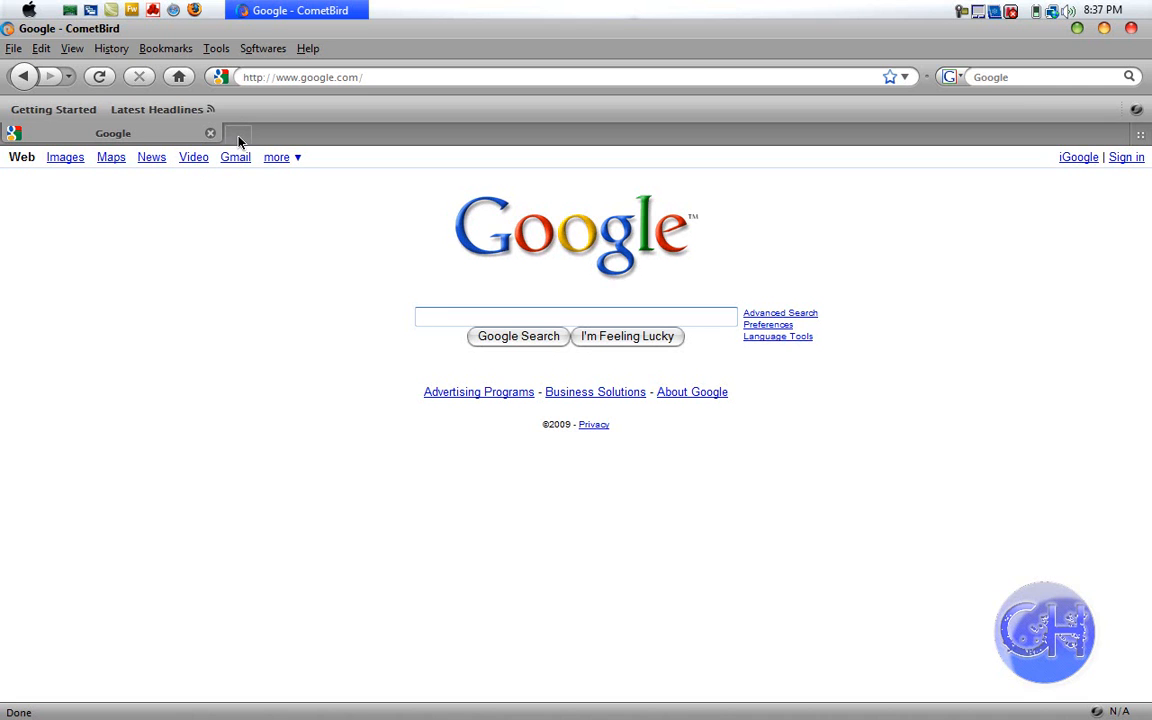
left_click(575, 316)
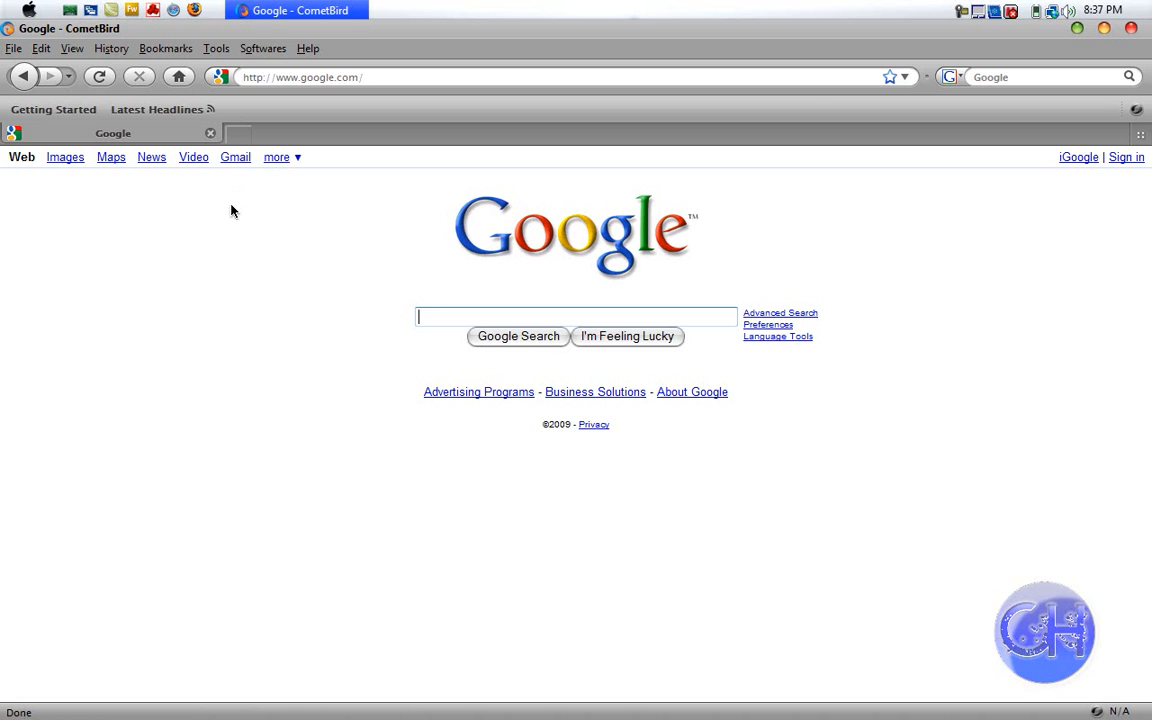
mouse_move(247, 130)
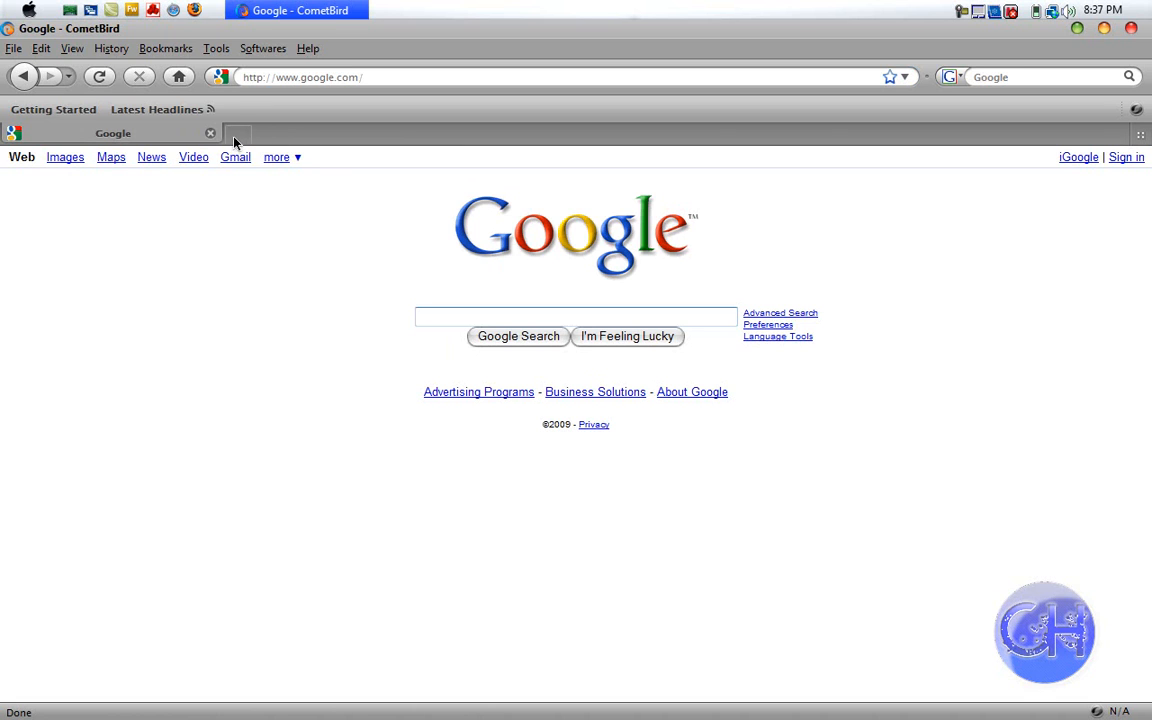
mouse_move(245, 143)
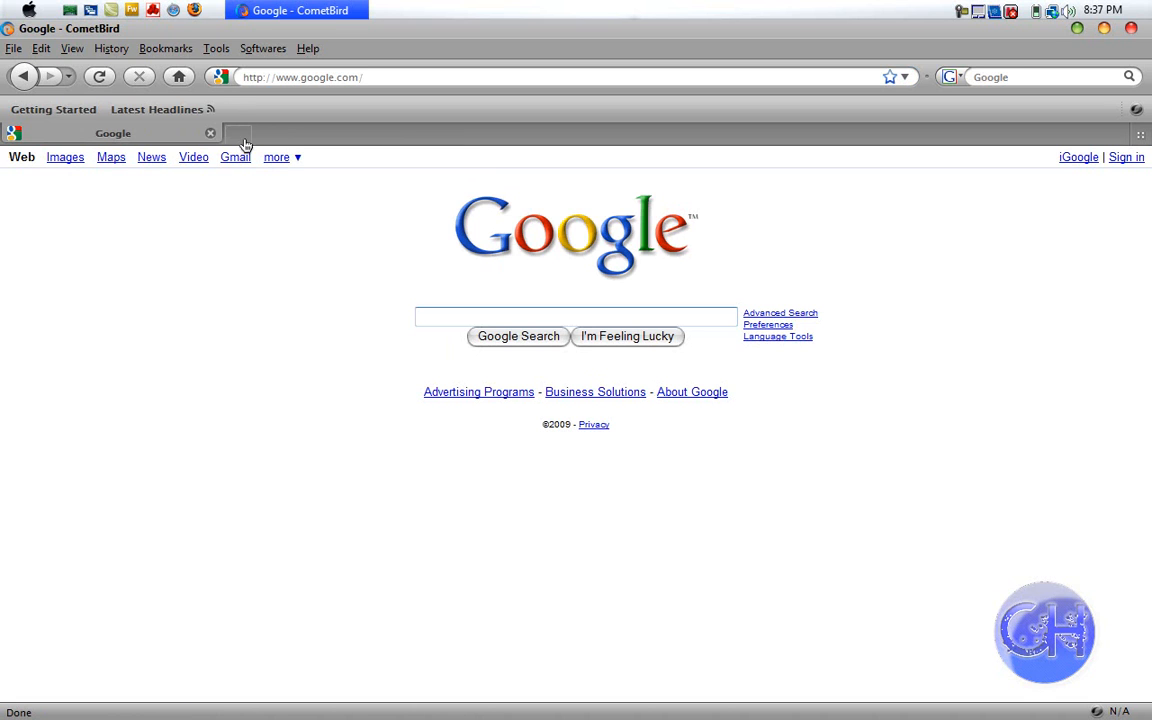
left_click(575, 316)
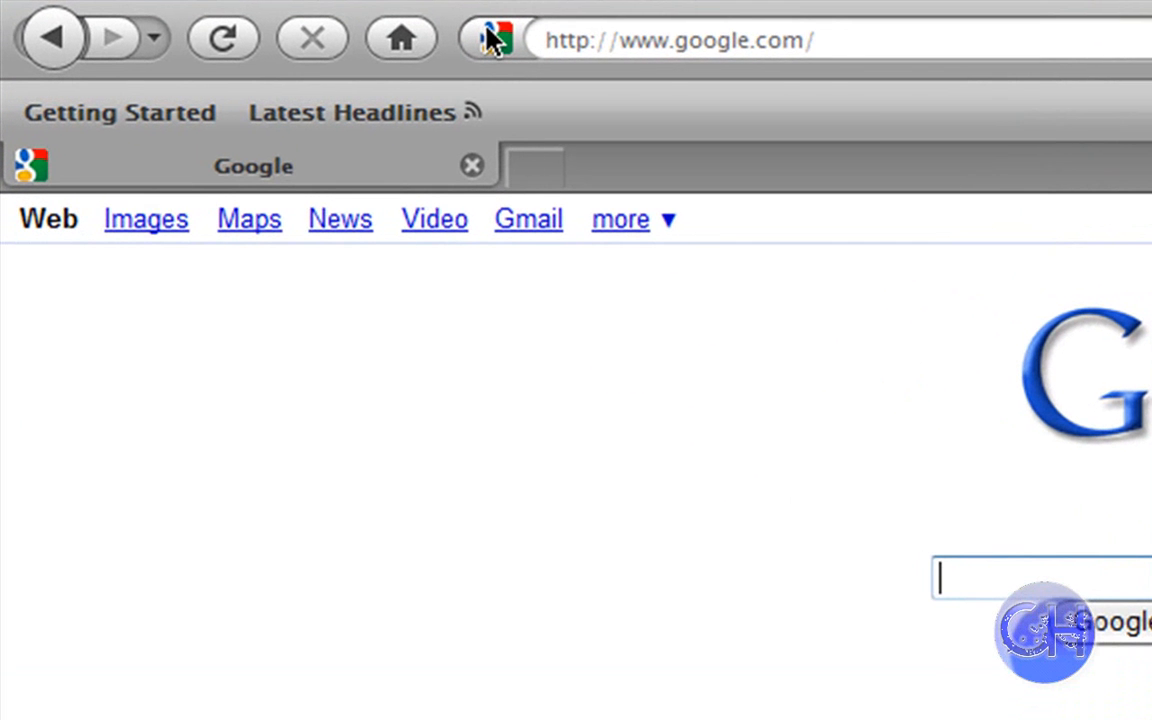
mouse_move(497, 5)
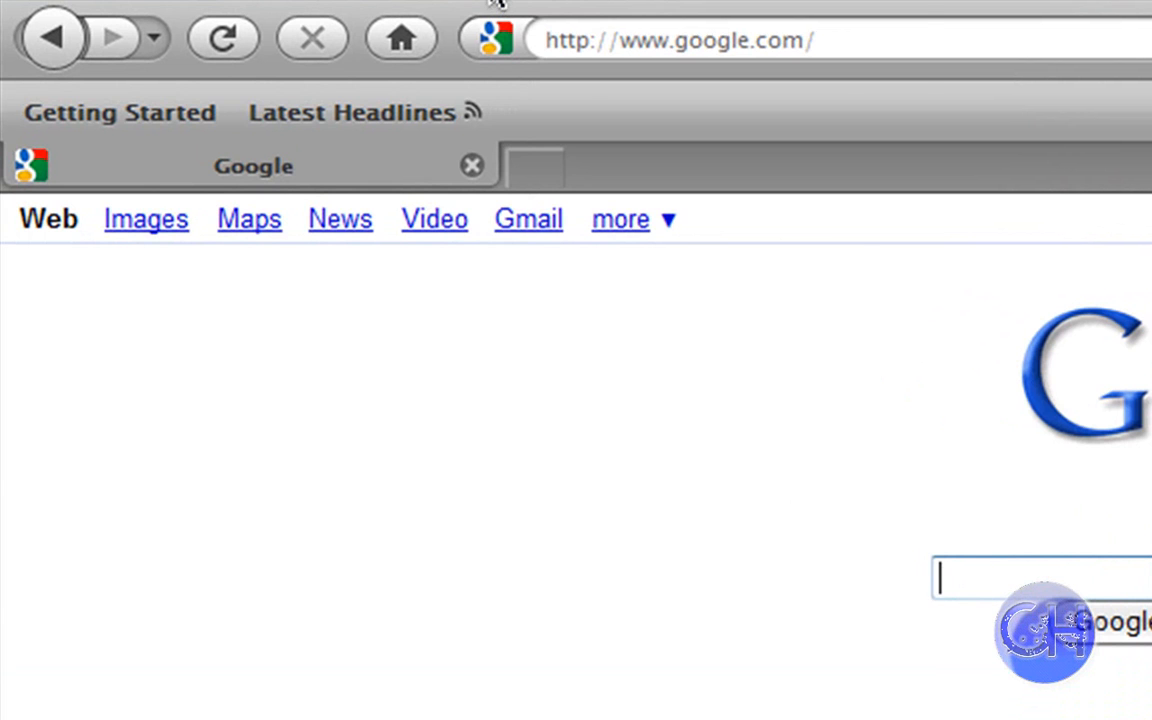
Show the Bookmarks menu over the Google page
left_click(165, 48)
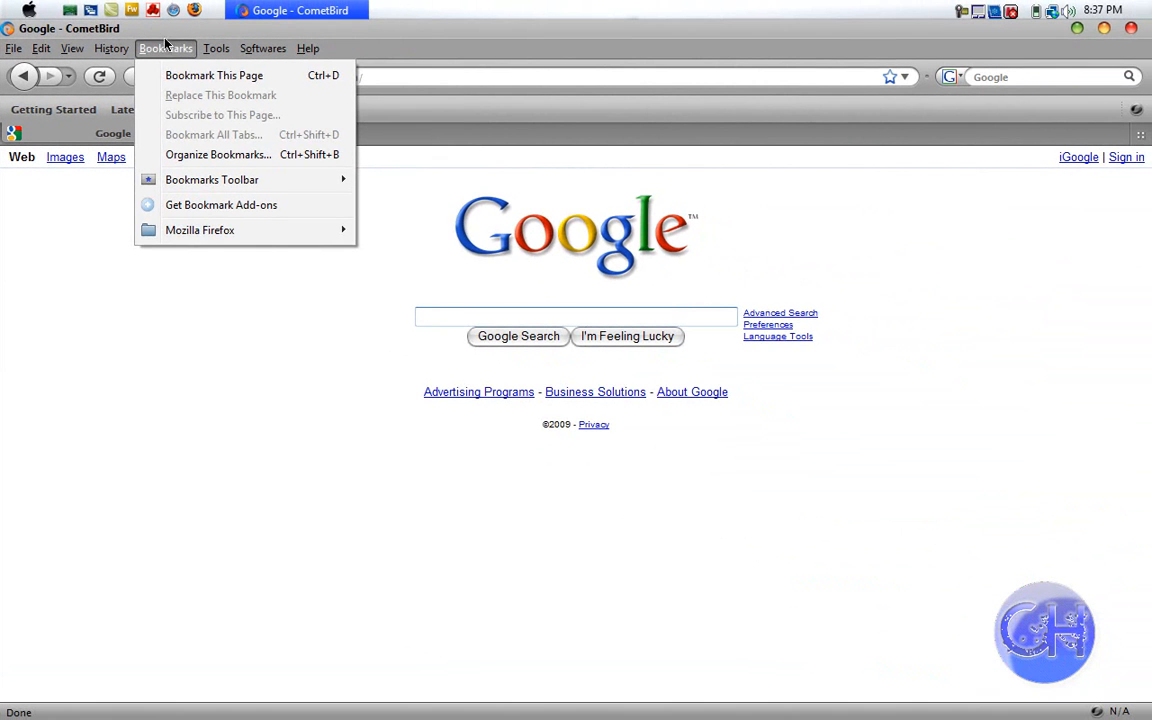
mouse_move(221, 205)
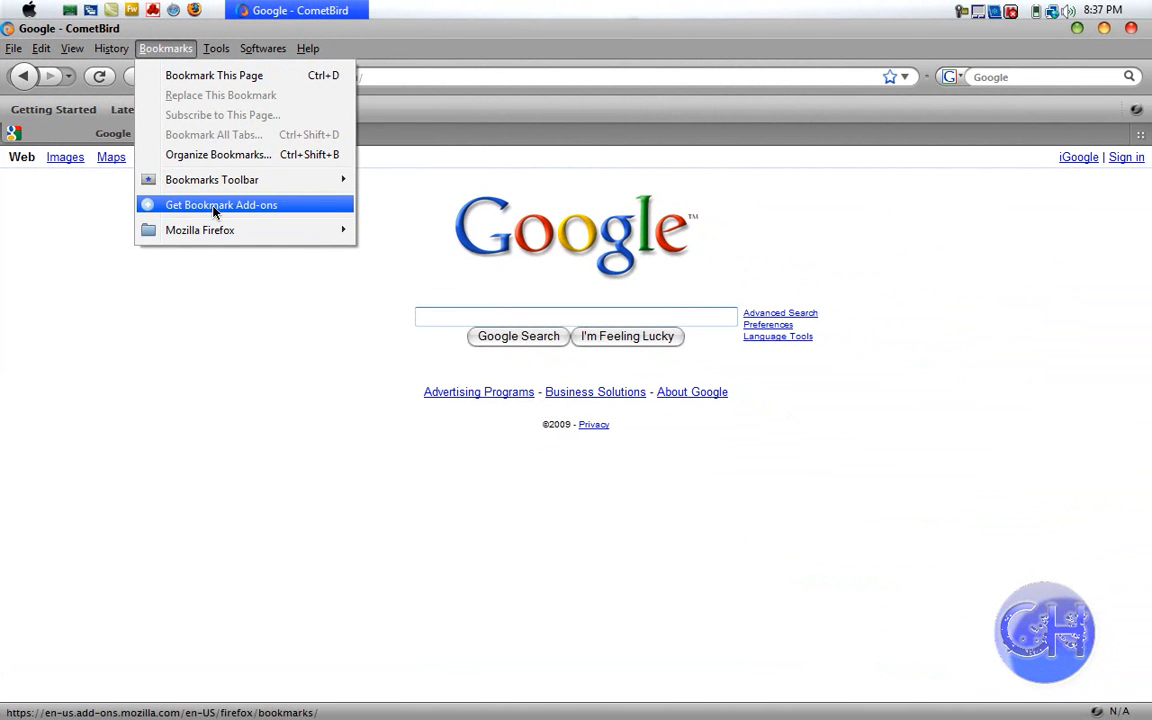
Dismiss the Bookmarks menu, leaving the Google page unchanged
left_click(220, 205)
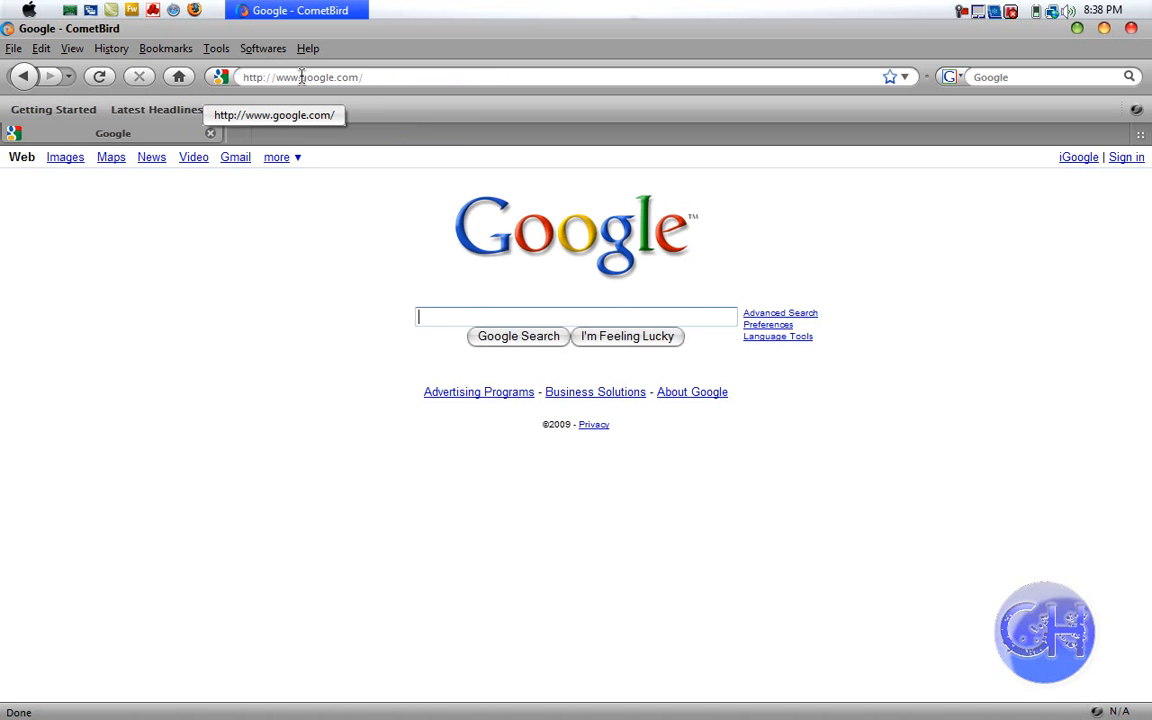
mouse_move(186, 71)
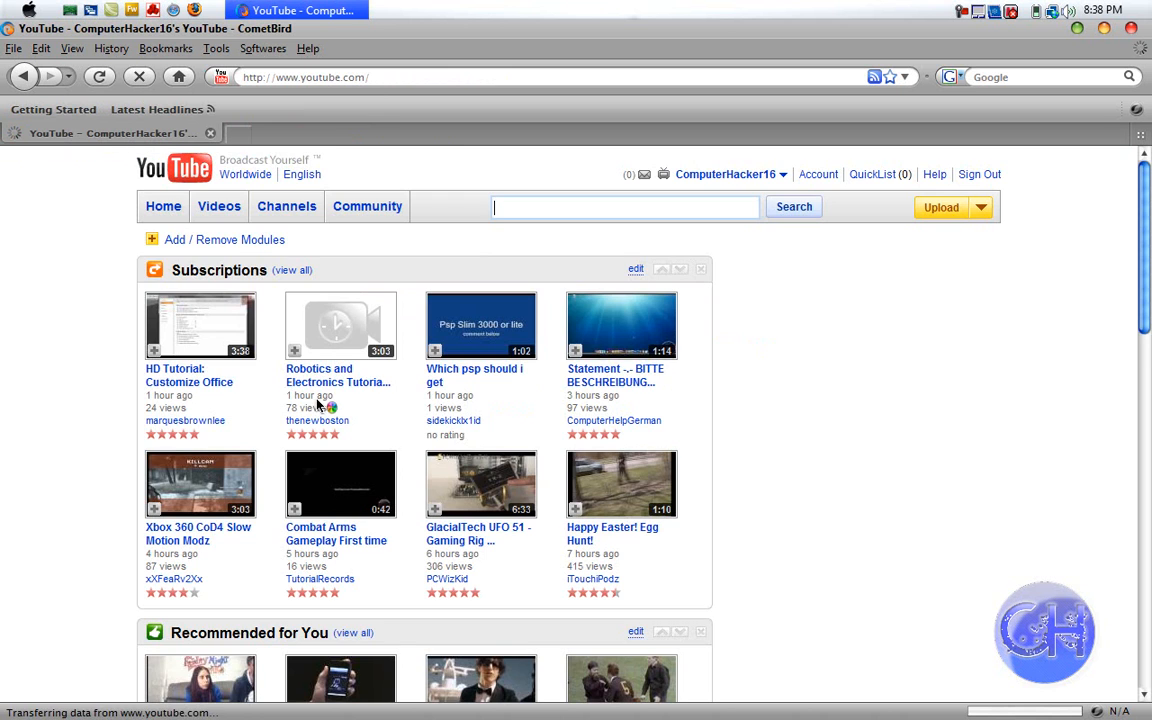
mouse_move(1062, 80)
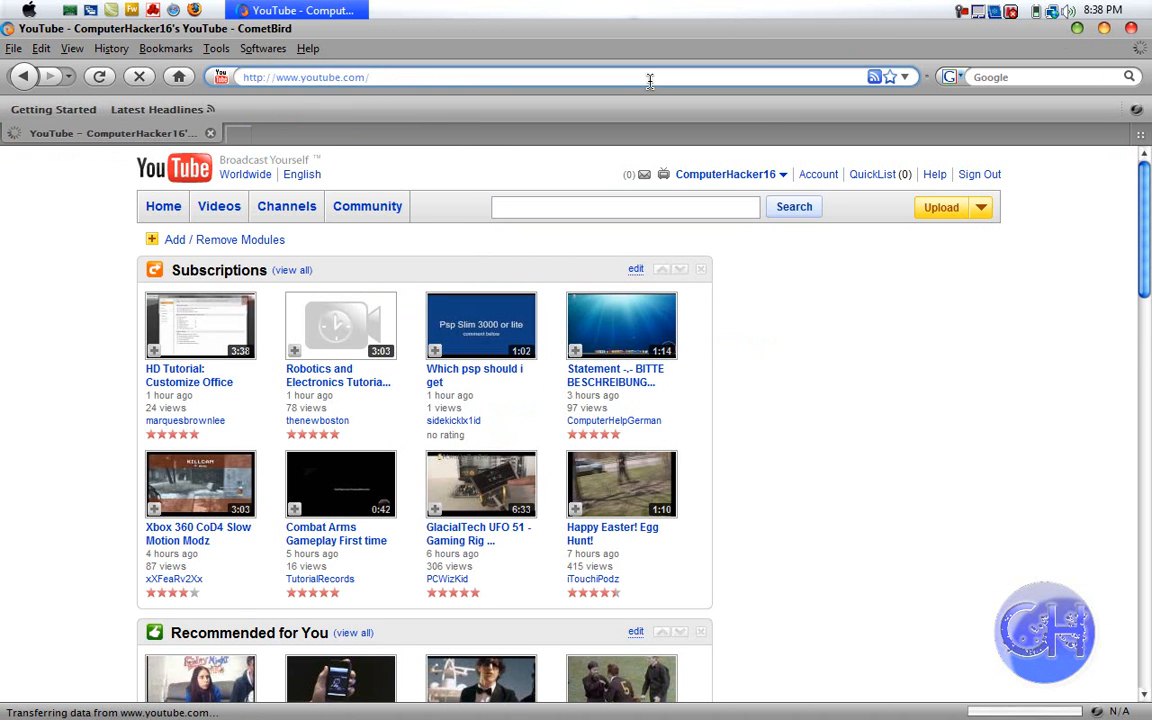
Begin entering the cometbird.com address in the address bar
type("cometbird")
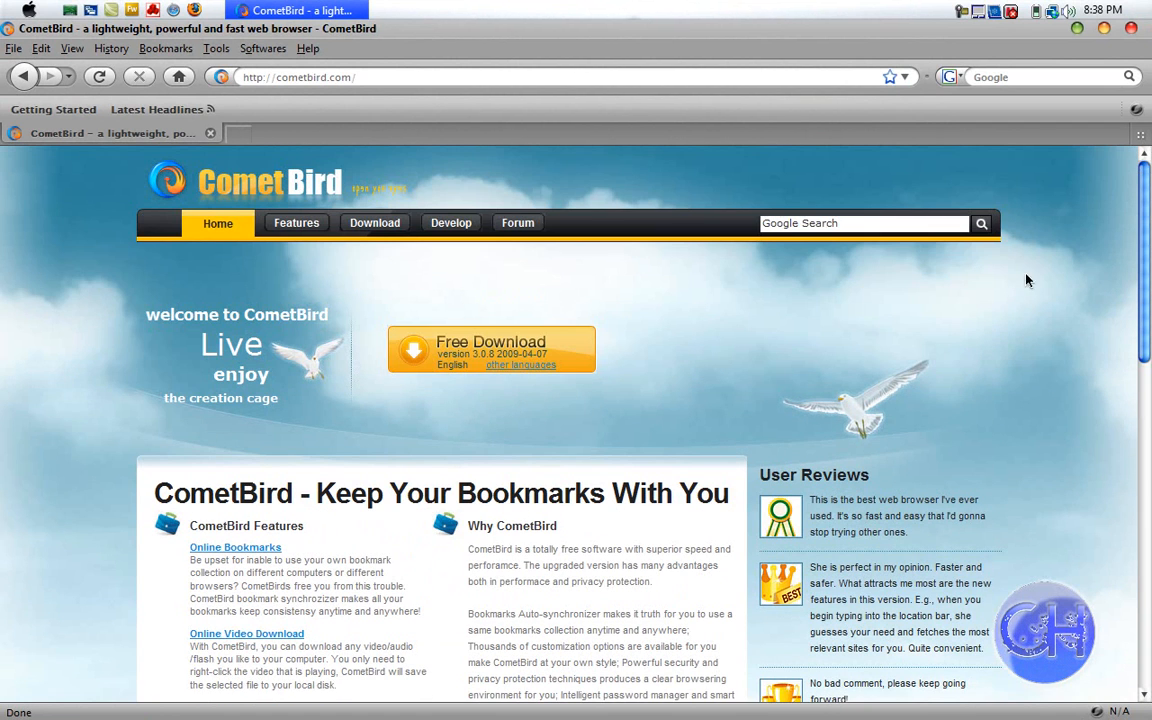
mouse_move(634, 310)
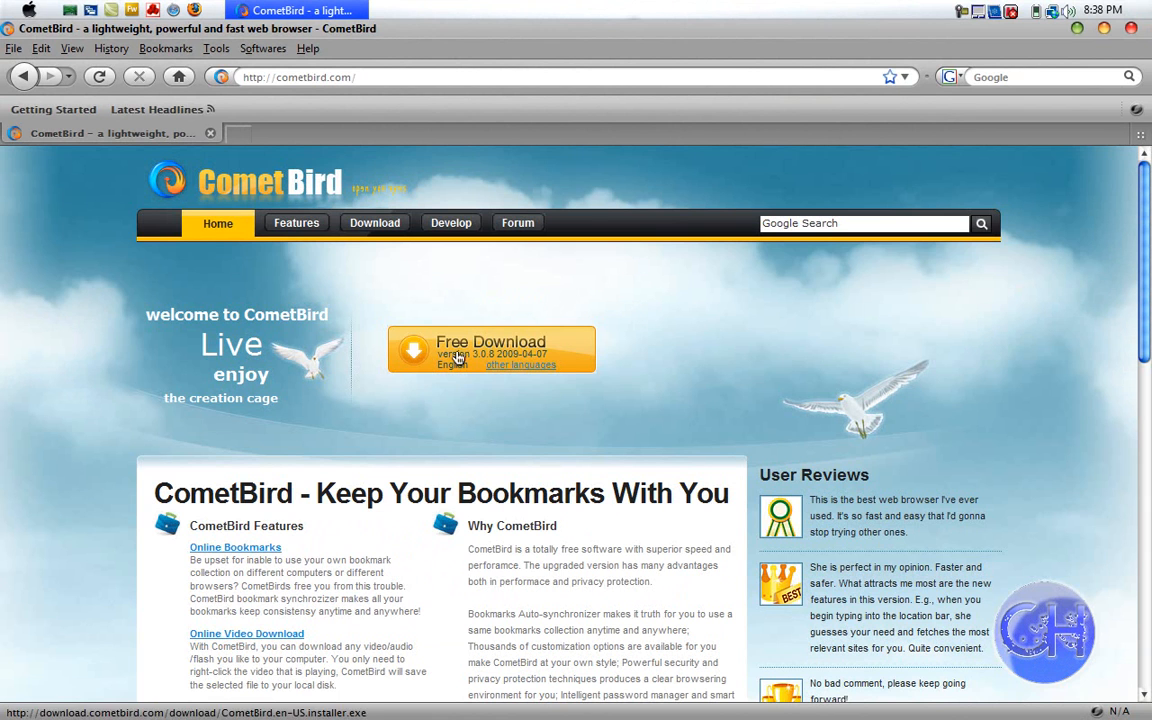
mouse_move(457, 357)
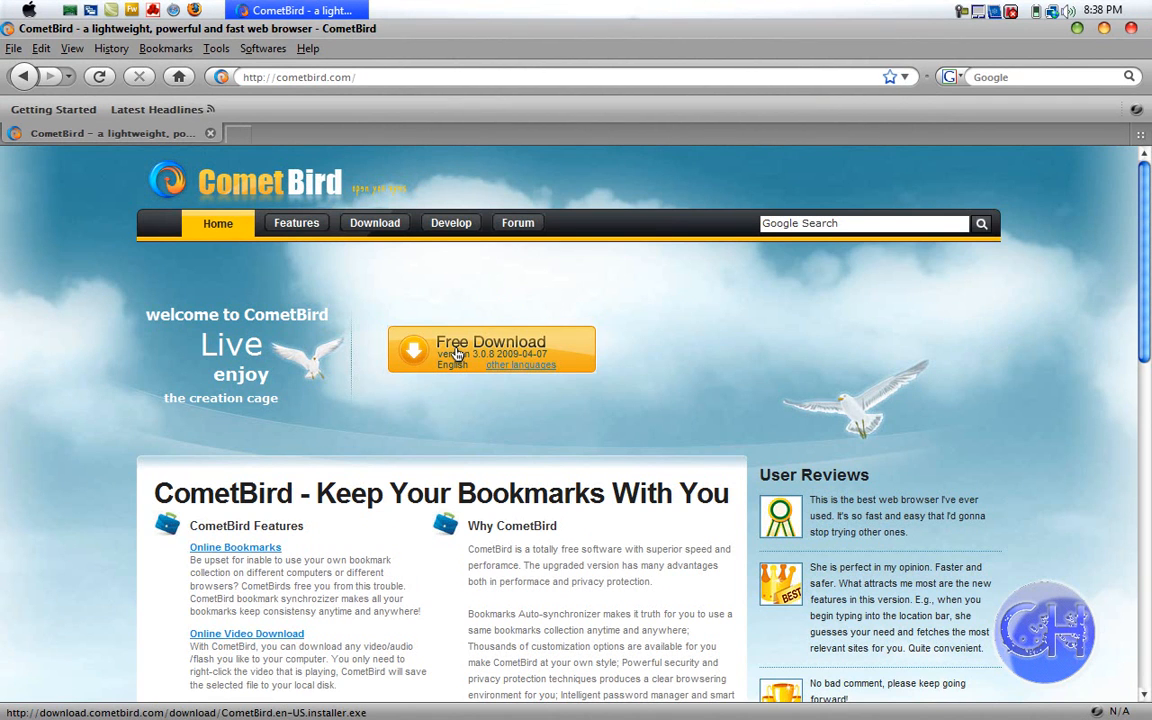
mouse_move(490, 350)
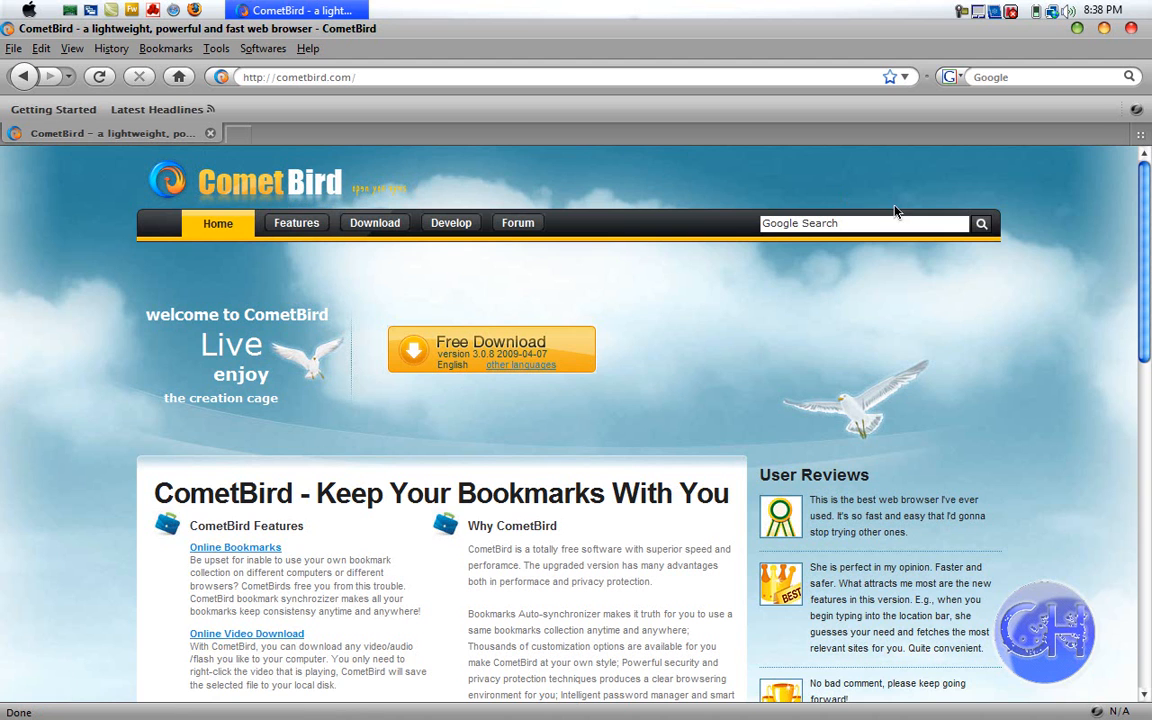
Scroll the cometbird.com home page down to its features and back to the top
scroll("down", 3)
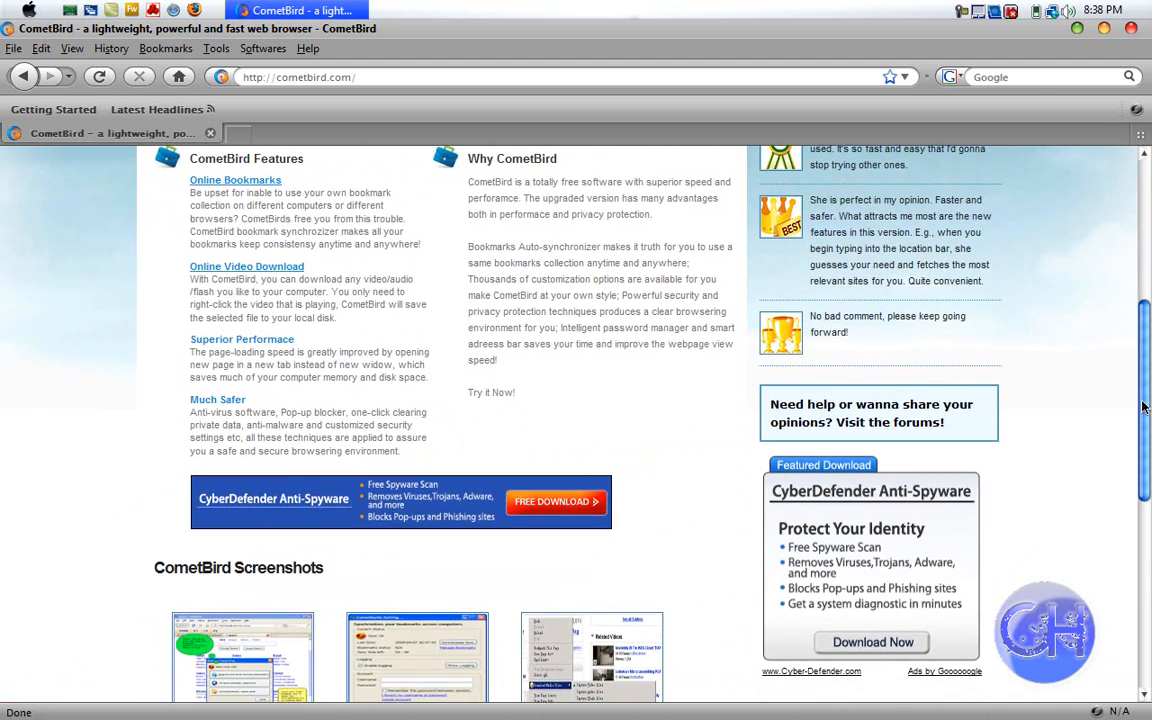
scroll("up", 3)
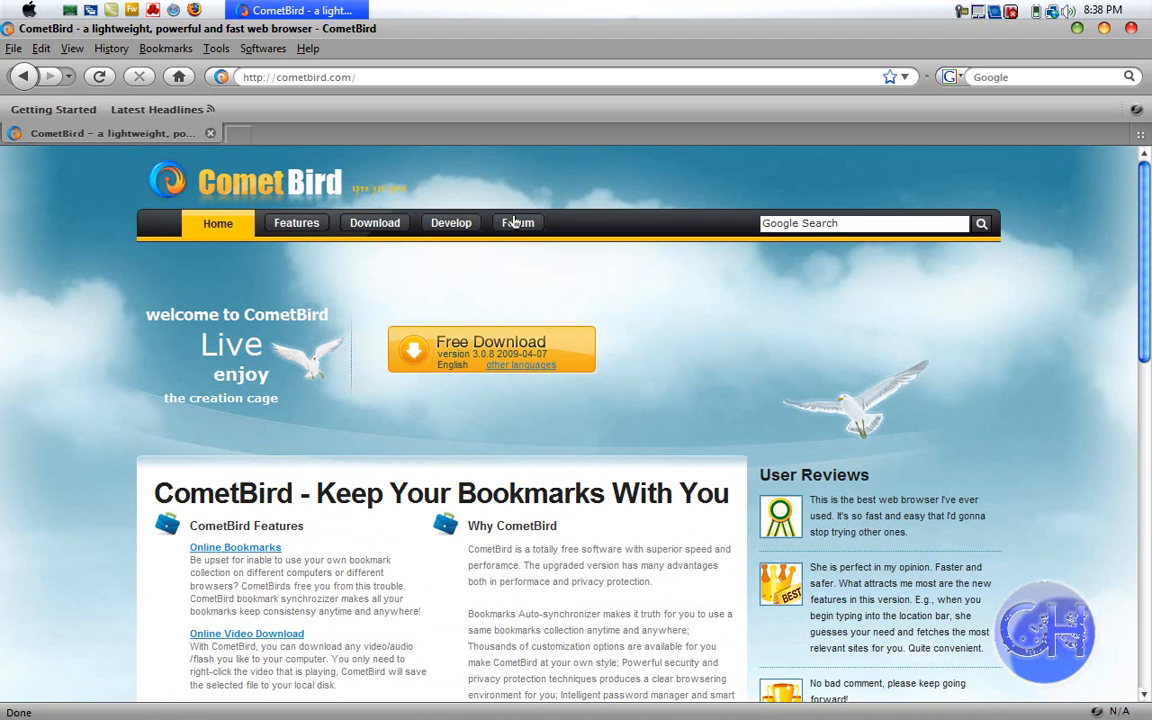
mouse_move(382, 184)
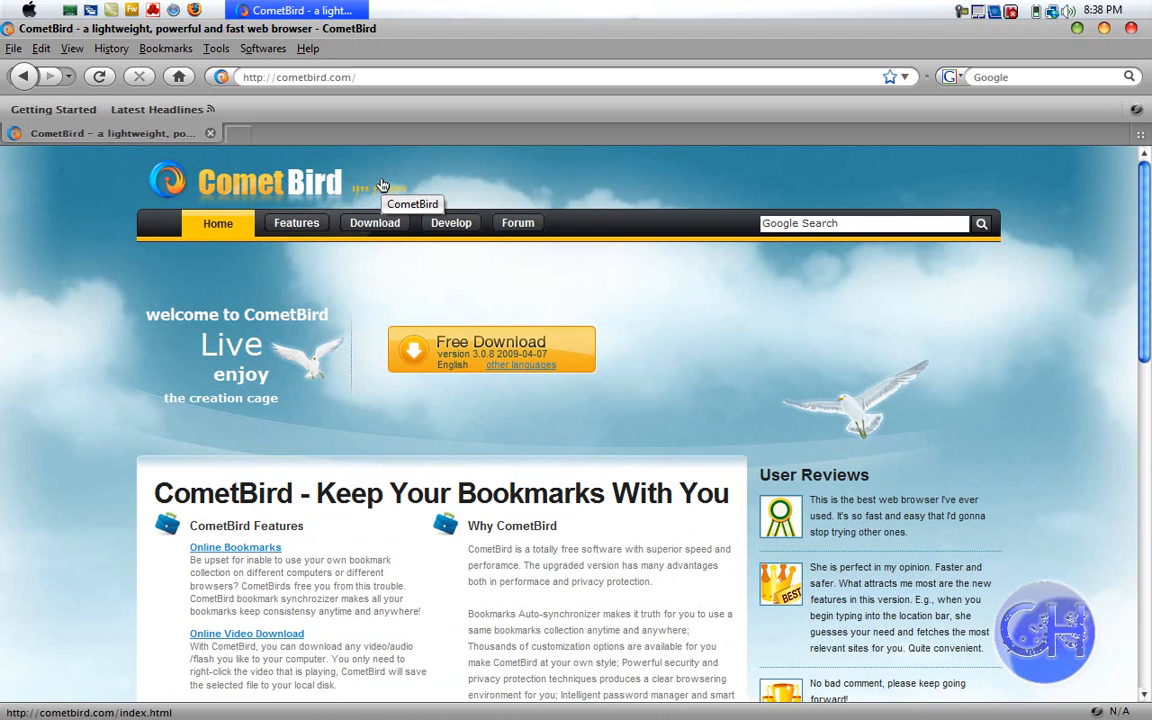